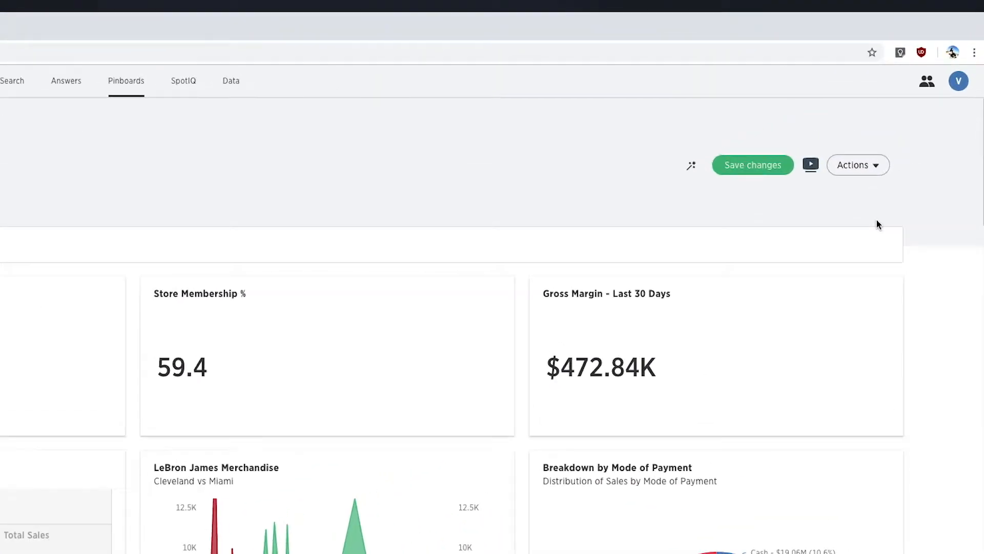
# Step: Show the pinboard's Actions list to reach the Add filters option
pyautogui.click(857, 164)
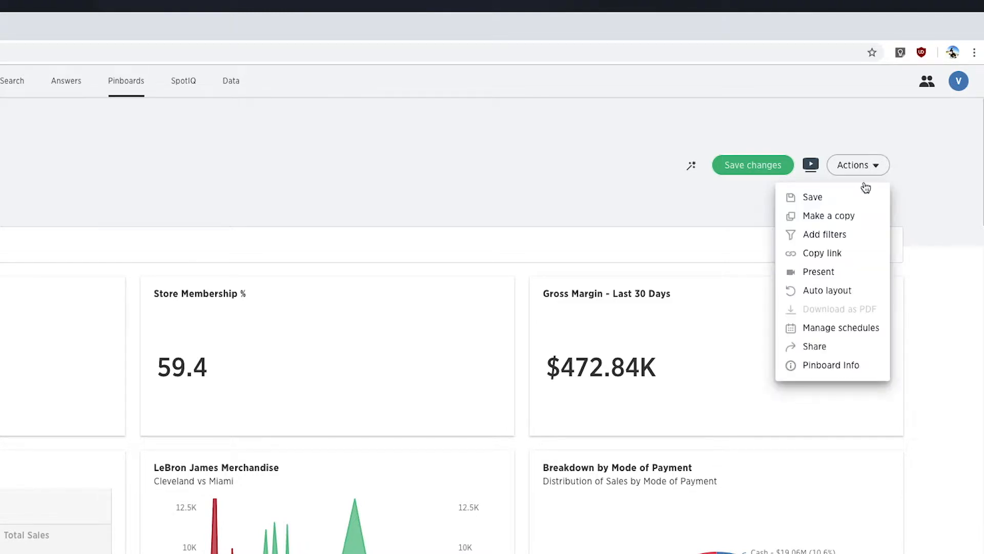
pyautogui.moveTo(835, 233)
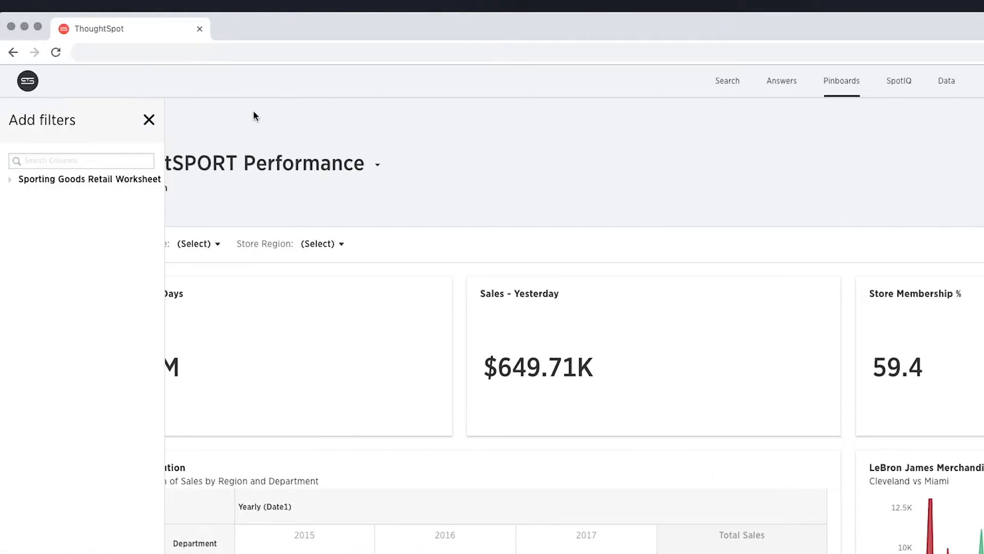
# Step: Expand the Sporting Goods Retail Worksheet to reveal its filterable columns
pyautogui.click(10, 178)
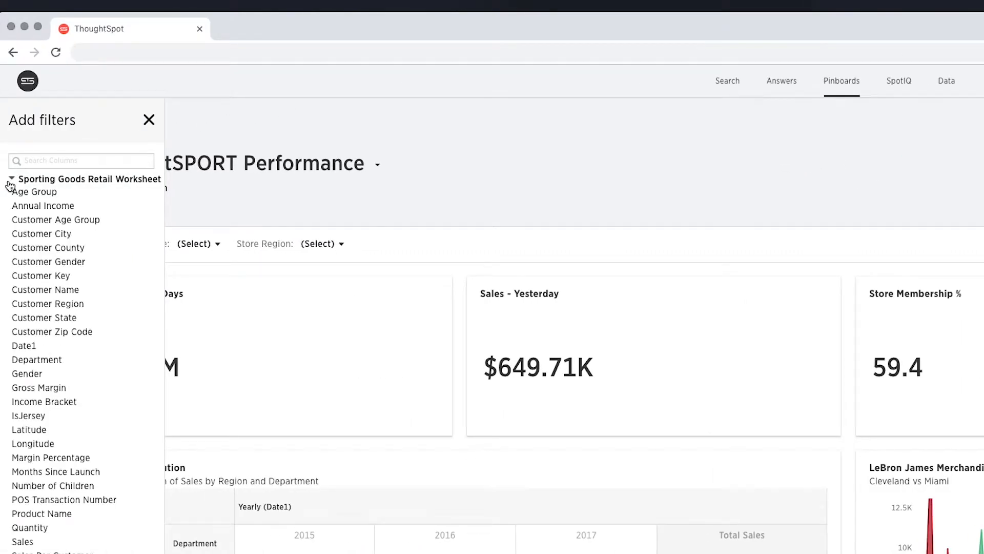
pyautogui.moveTo(44, 205)
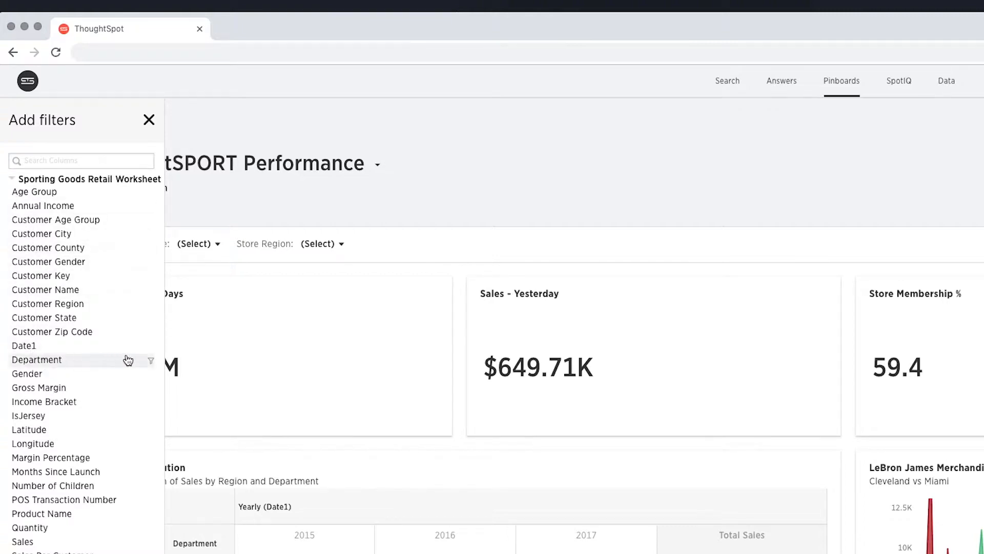
pyautogui.moveTo(154, 366)
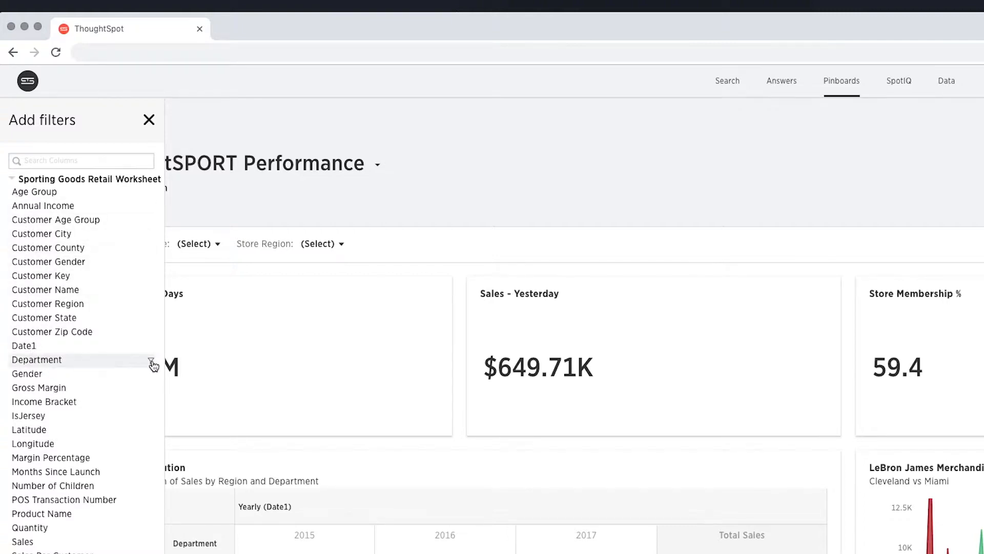
# Step: Add a Department filter limited to fan shop and sports gear
pyautogui.click(37, 360)
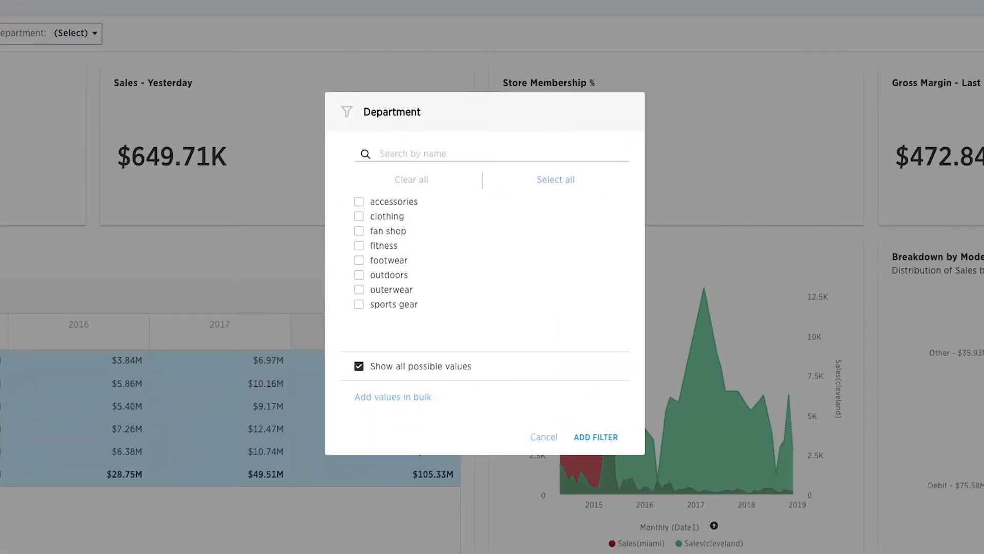
pyautogui.moveTo(388, 230)
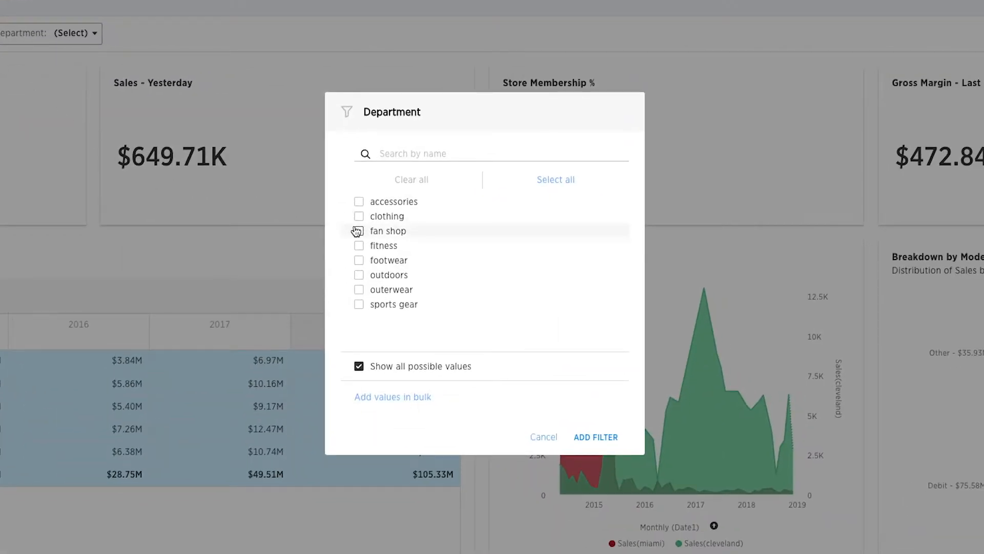
pyautogui.click(358, 230)
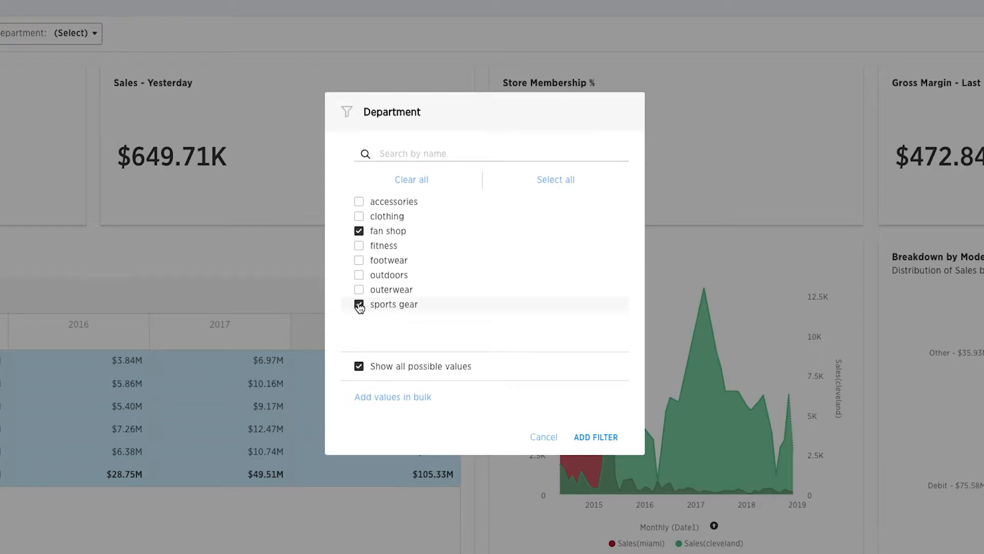
pyautogui.click(359, 304)
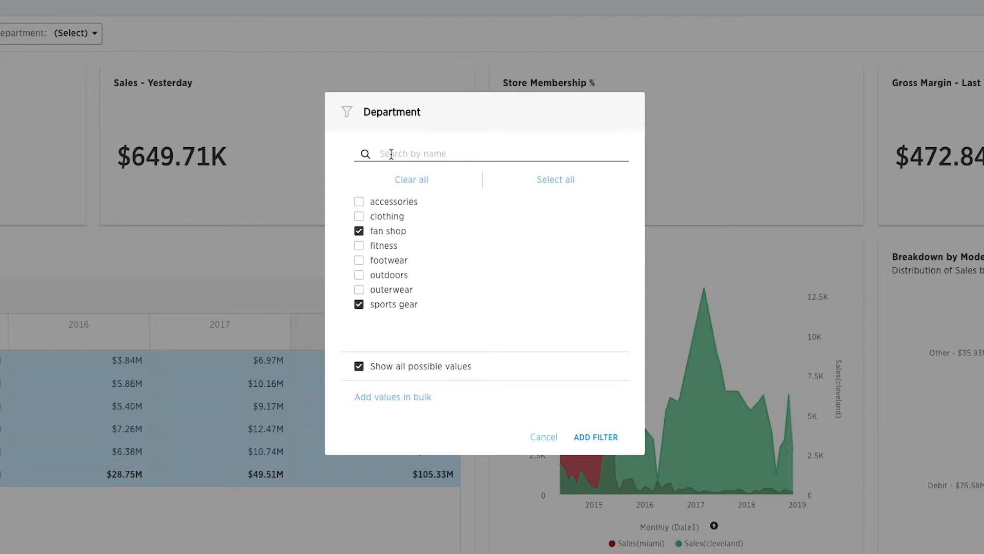
pyautogui.moveTo(594, 437)
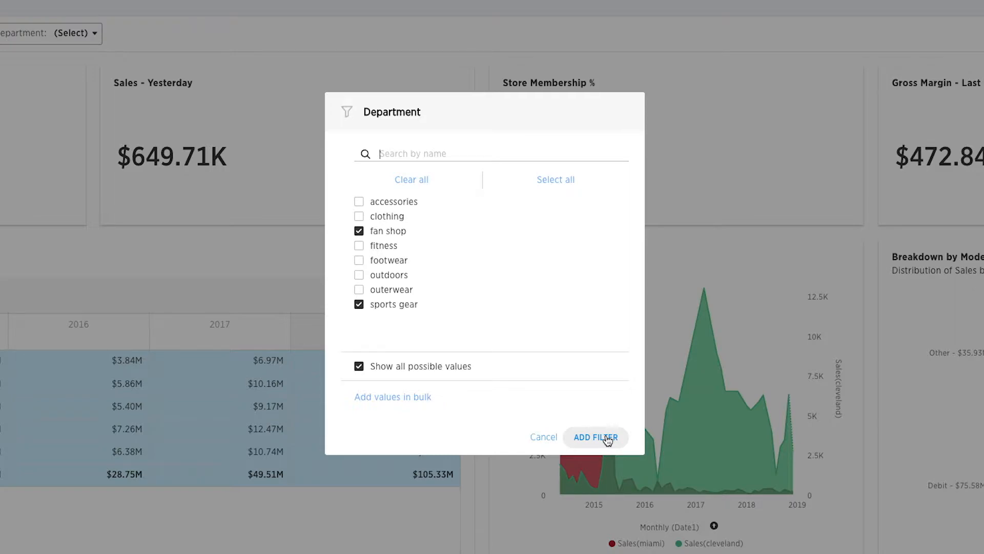
pyautogui.click(596, 437)
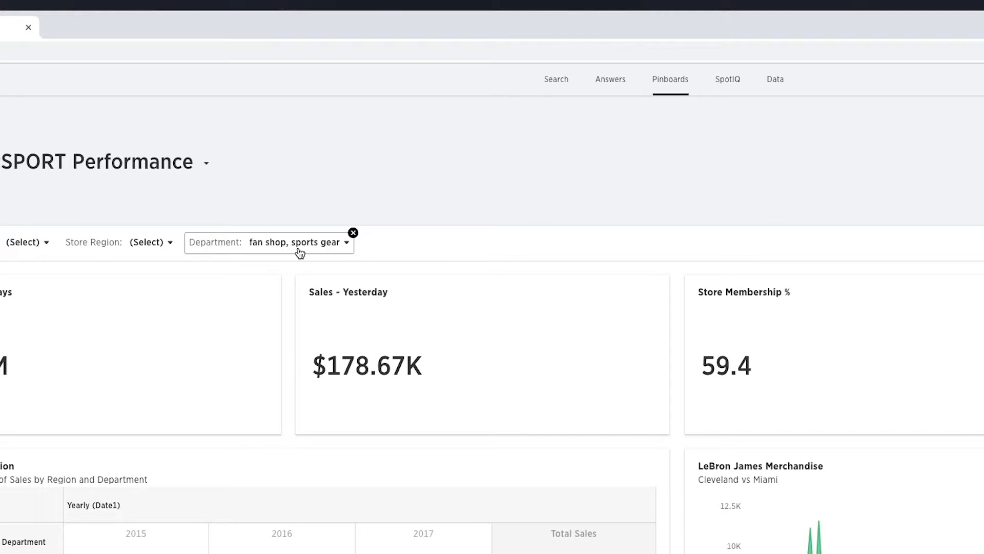
pyautogui.moveTo(305, 253)
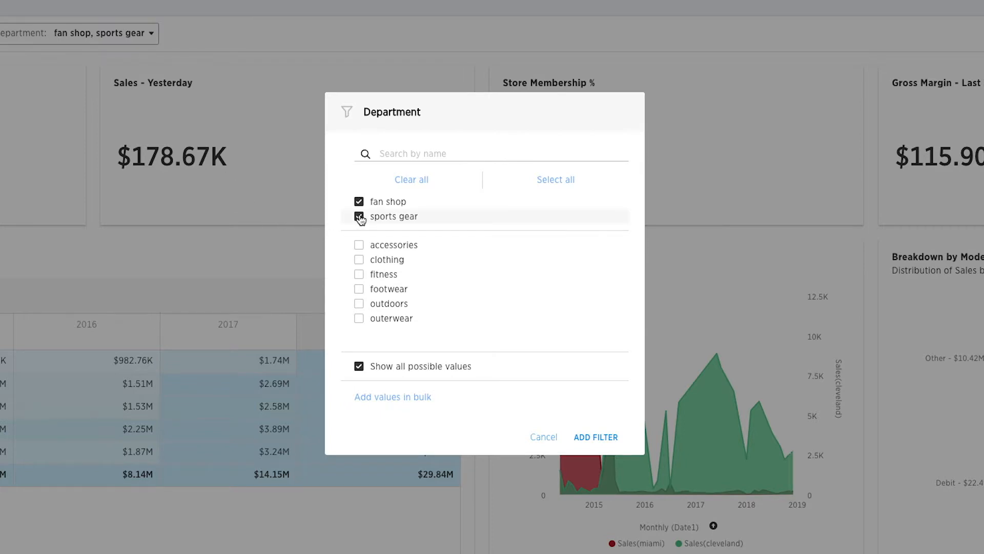
# Step: Change the Department filter to fan shop and footwear, dropping sports gear
pyautogui.click(359, 216)
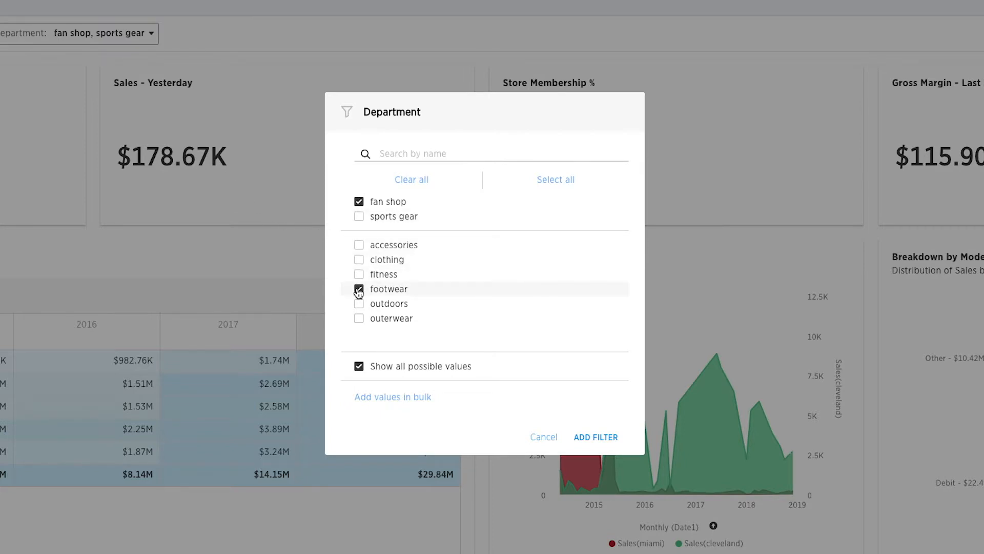
pyautogui.click(594, 437)
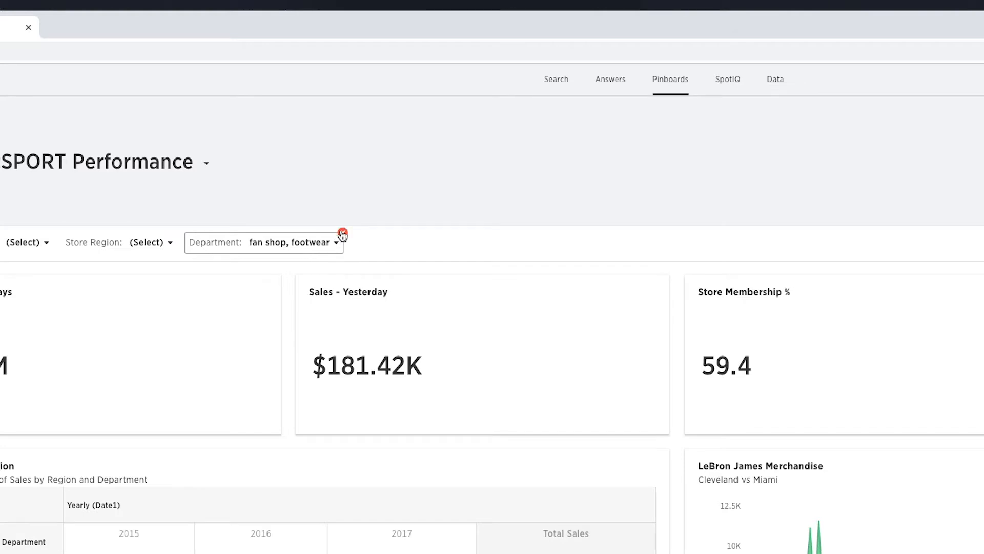
# Step: Remove the Department filter and keep the pinboard's changes unsaved
pyautogui.click(343, 230)
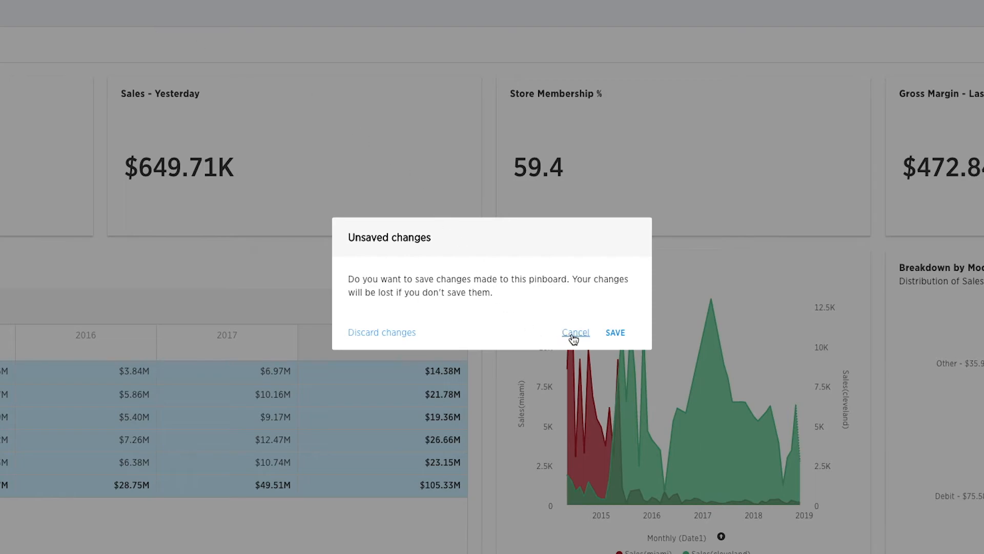
pyautogui.click(575, 332)
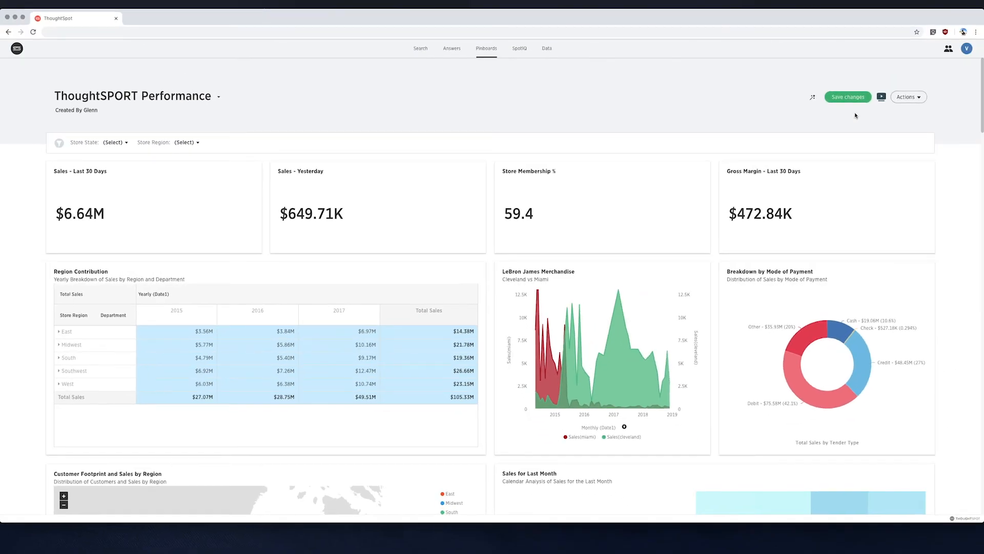